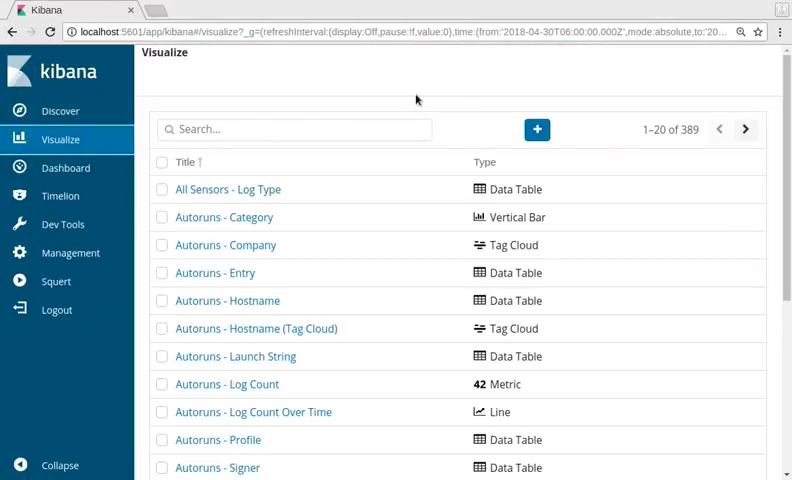
# Step: Create a new Pie visualization and reach the search source chooser
pyautogui.click(537, 129)
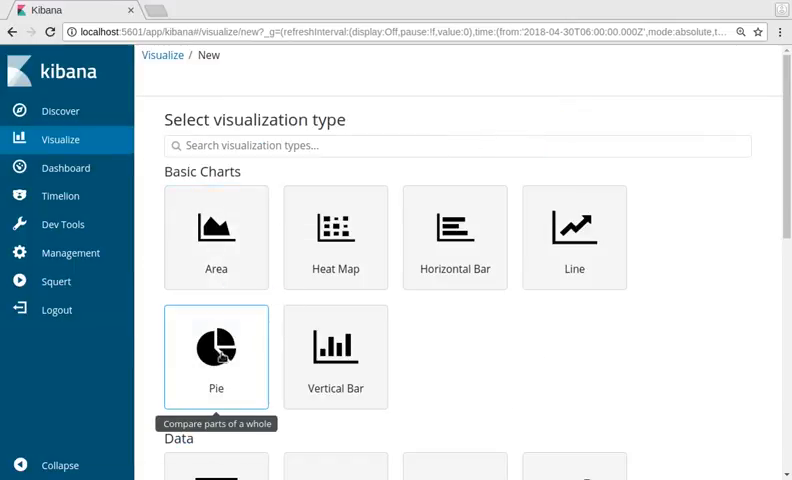
pyautogui.click(216, 356)
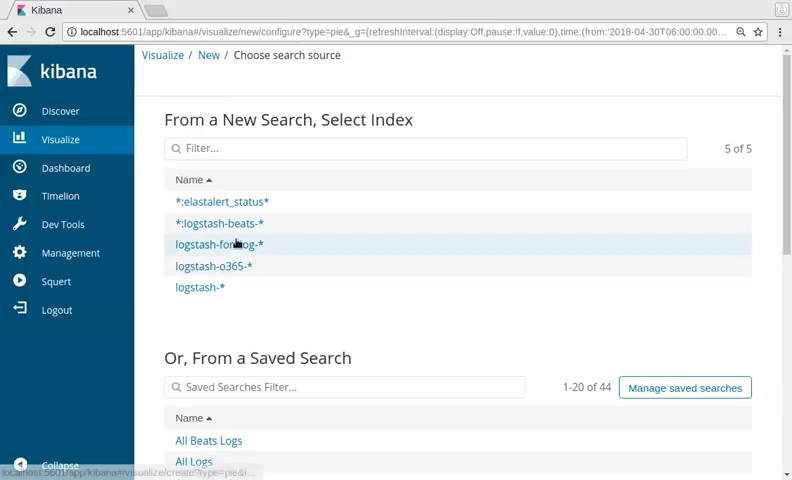
# Step: Use the logstash-fortilog-* index, check the Count slice metric, and add a Split Slices bucket
pyautogui.click(217, 244)
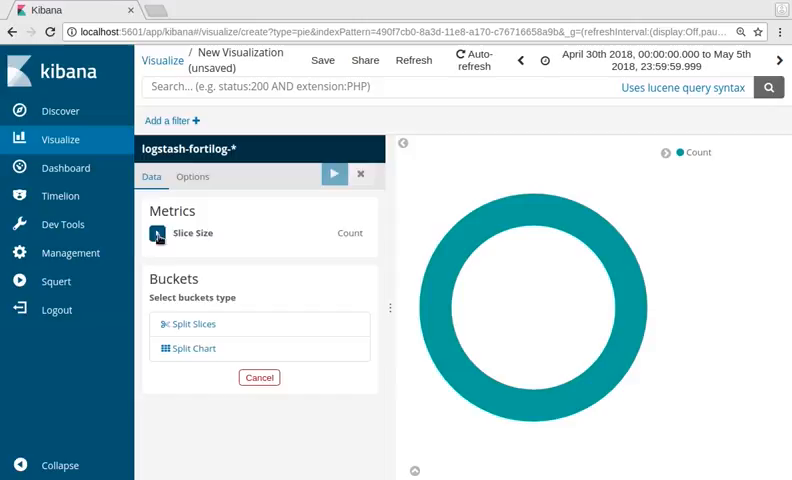
pyautogui.click(192, 232)
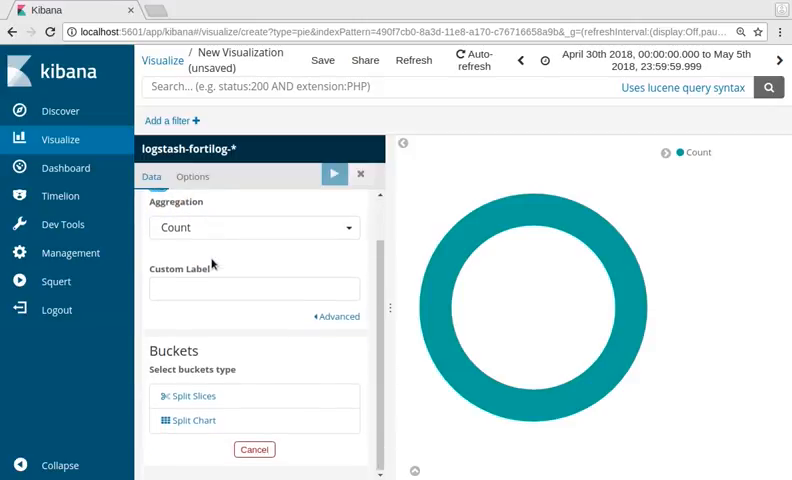
pyautogui.click(193, 395)
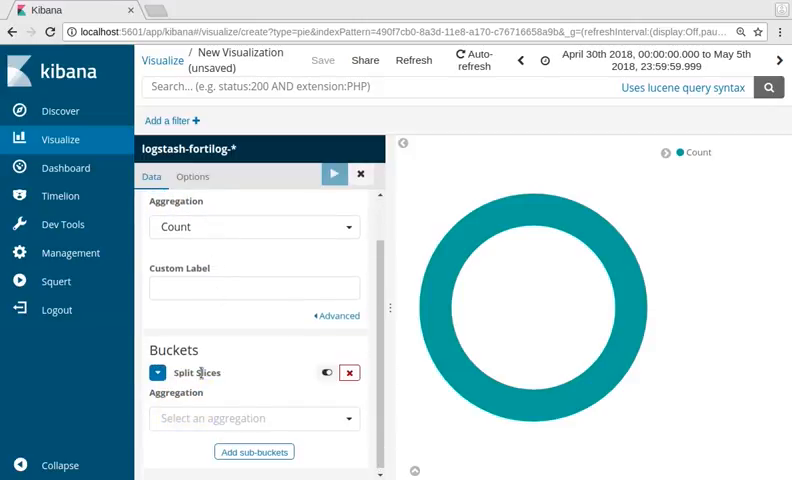
# Step: Split slices with a Terms aggregation on attack.keyword and apply the changes
pyautogui.click(254, 418)
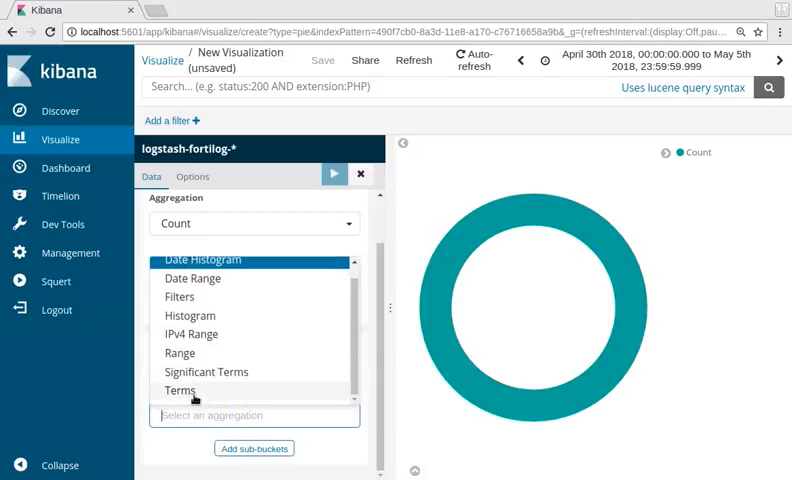
pyautogui.click(181, 390)
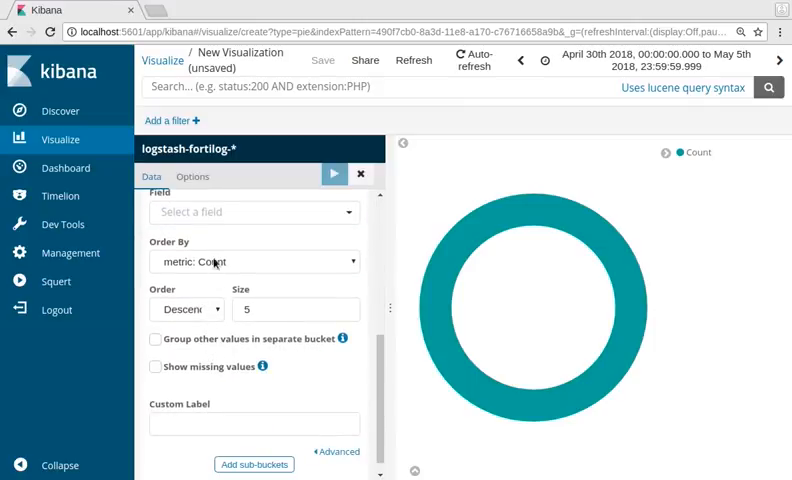
pyautogui.write('att')
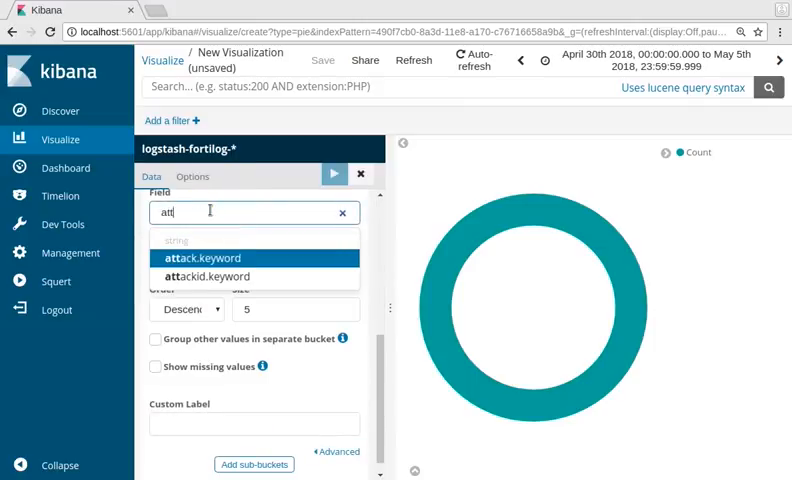
pyautogui.click(203, 258)
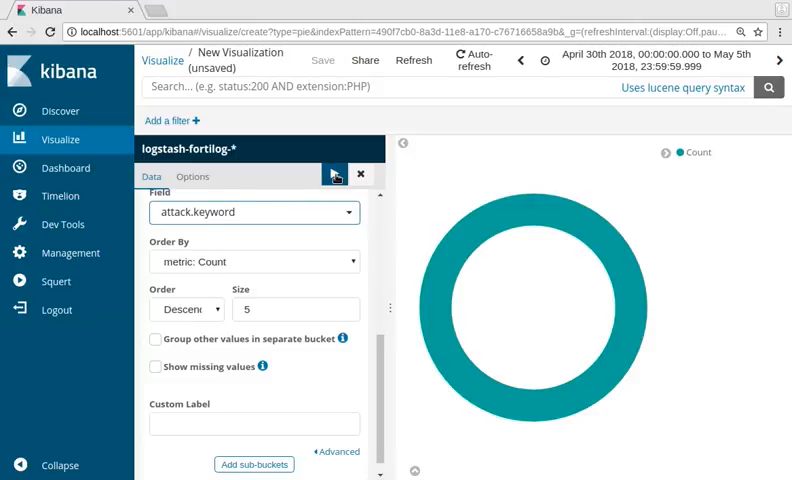
pyautogui.click(334, 173)
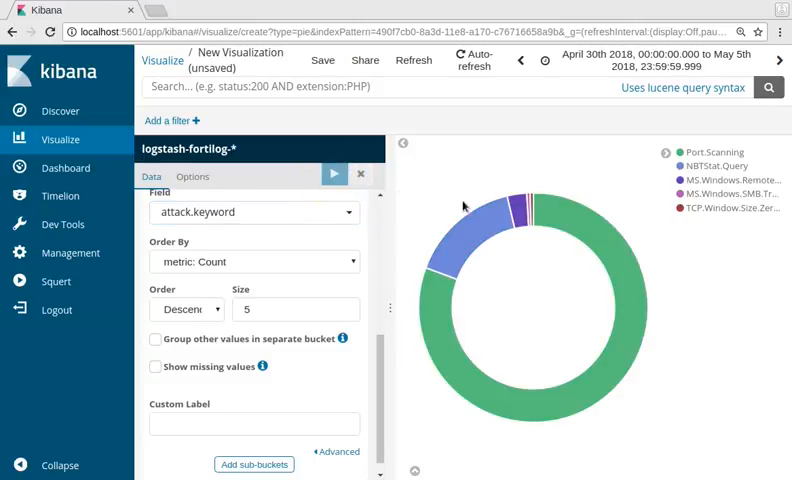
pyautogui.moveTo(693, 152)
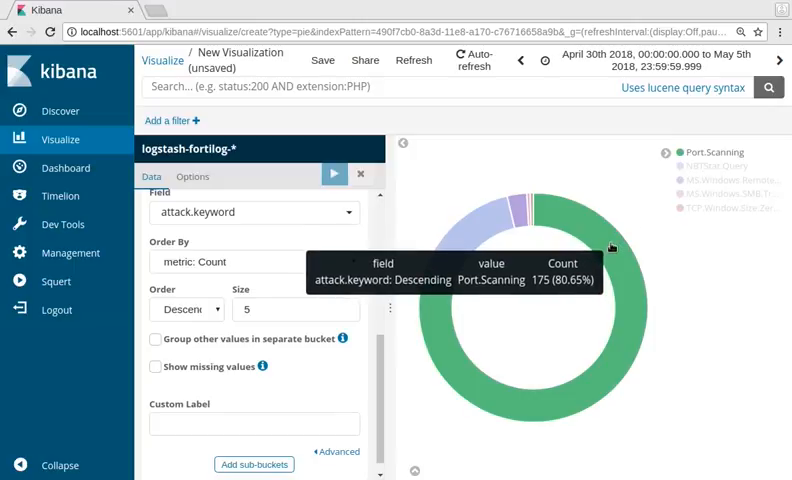
pyautogui.moveTo(497, 240)
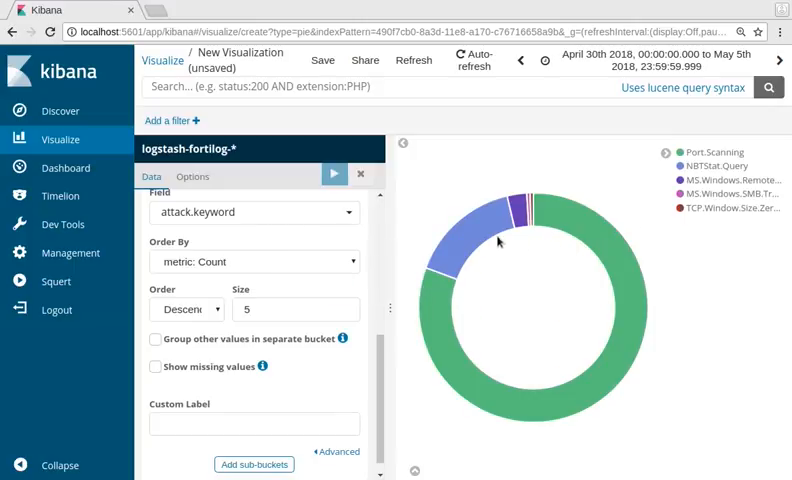
pyautogui.moveTo(521, 212)
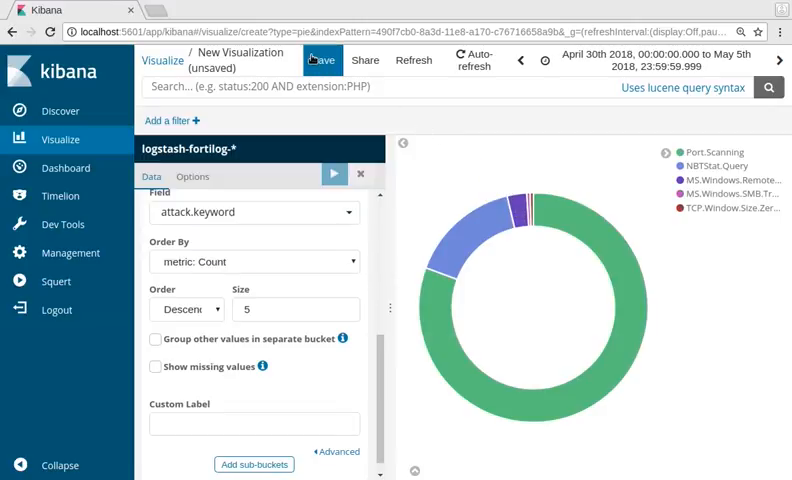
# Step: Open the Save form from the top toolbar
pyautogui.click(322, 60)
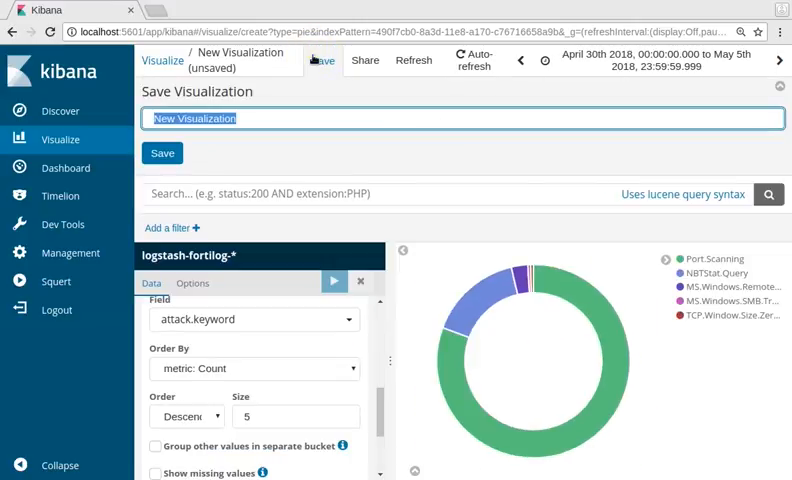
# Step: Save the visualization titled 'Attack Types Pie Chart'
pyautogui.write('Attack Types Pie Chart')
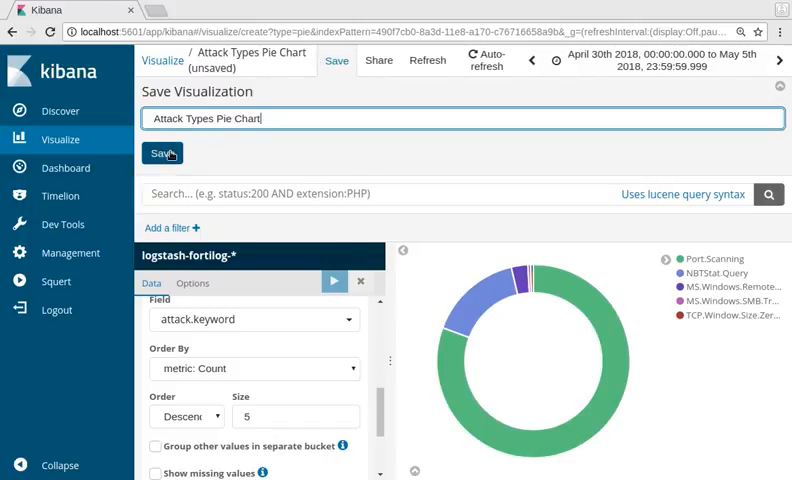
pyautogui.click(161, 153)
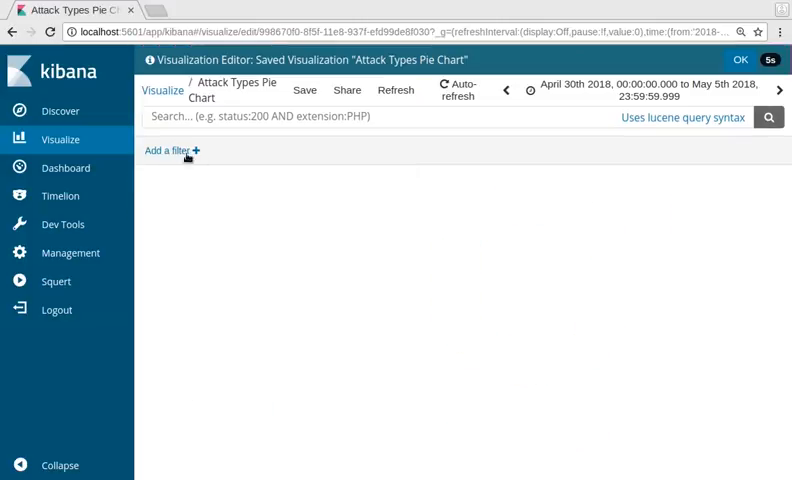